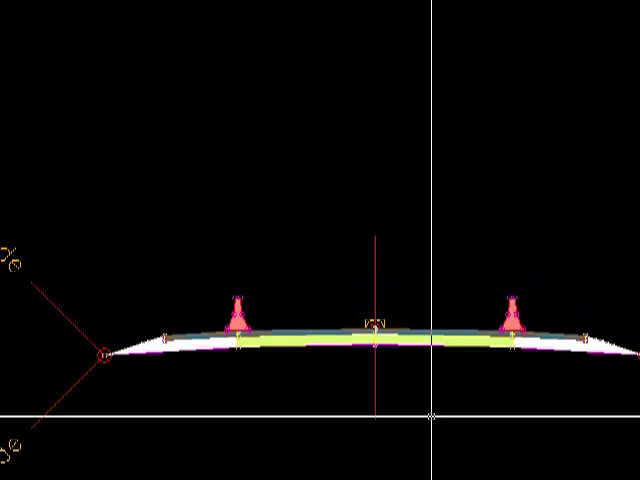
# Open Assembly Properties for the 2 Lane Rural assembly from its context menu
pyautogui.rightClick(360, 330)
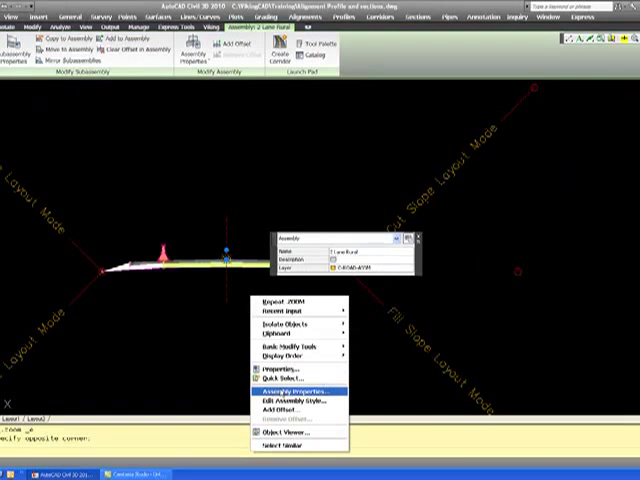
pyautogui.click(292, 390)
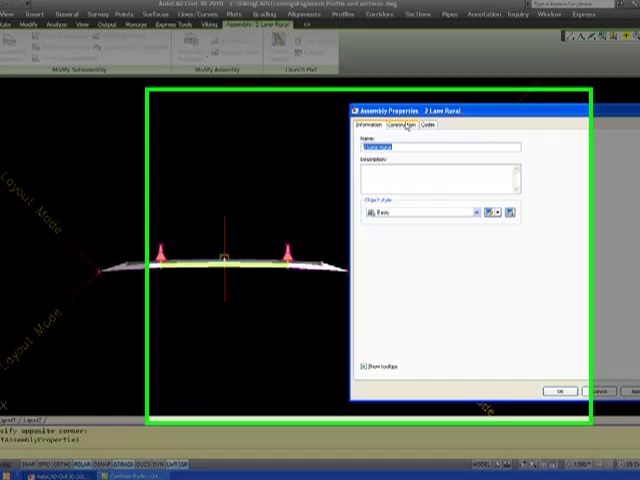
# On the Construction tab remove the left barrier, set Lane Left width to 10 and apply
pyautogui.click(396, 126)
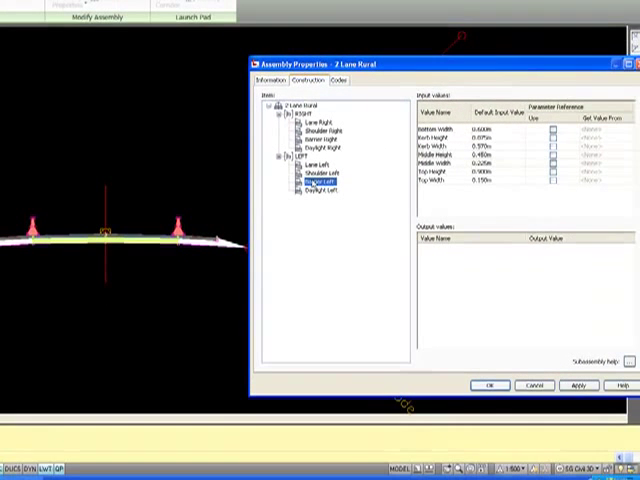
pyautogui.click(326, 184)
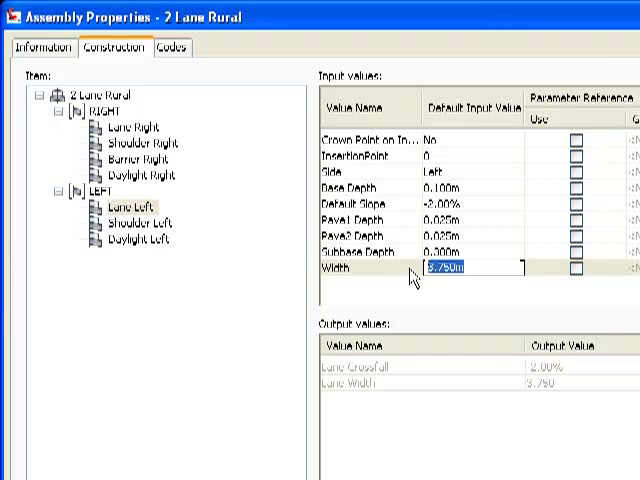
pyautogui.write('10')
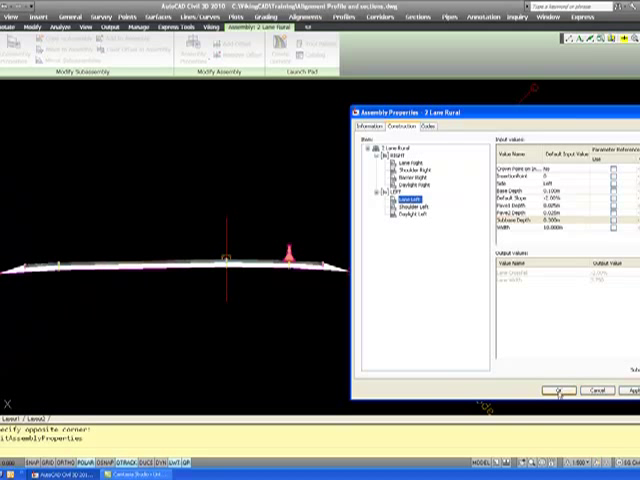
pyautogui.click(424, 200)
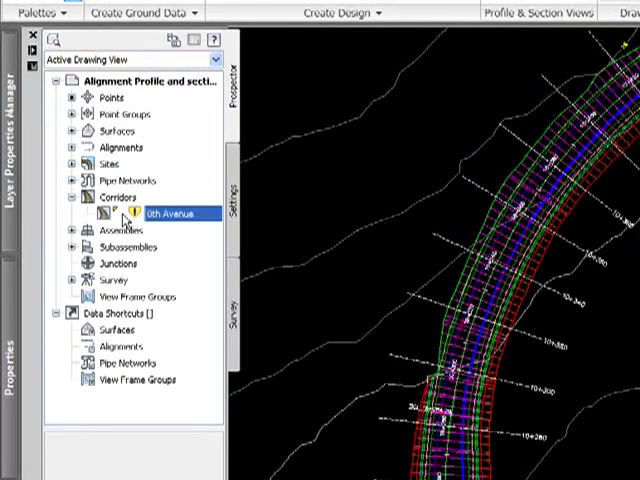
# Bring up the 8th Avenue corridor's actions in Prospector to rebuild it
pyautogui.rightClick(164, 214)
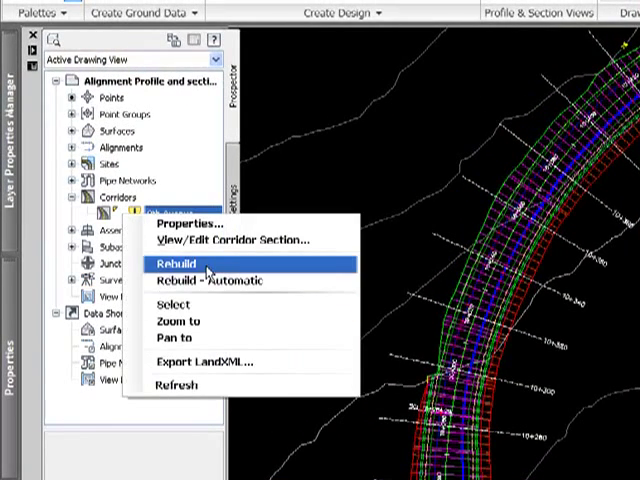
pyautogui.moveTo(556, 270)
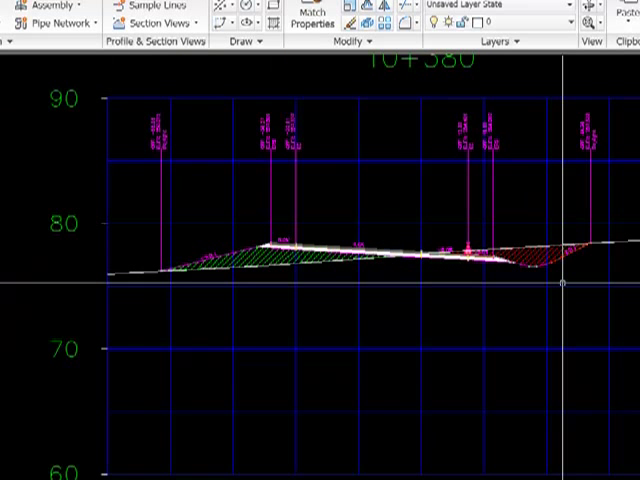
pyautogui.moveTo(564, 284)
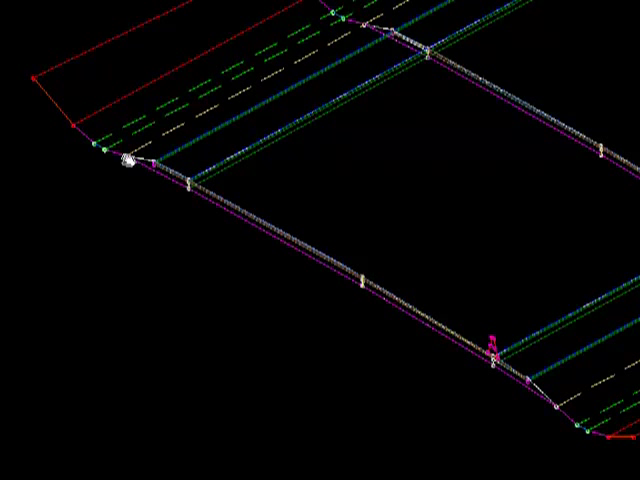
pyautogui.moveTo(30, 64)
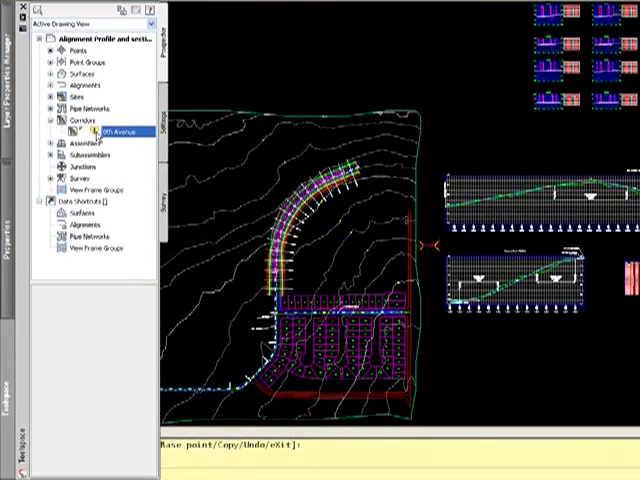
pyautogui.rightClick(110, 132)
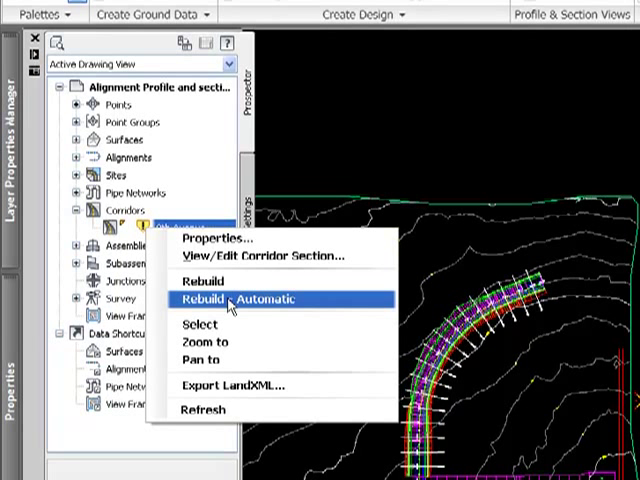
pyautogui.moveTo(200, 280)
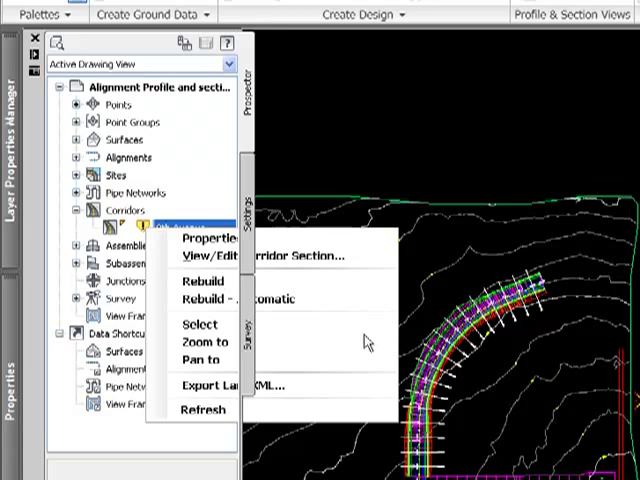
pyautogui.moveTo(612, 344)
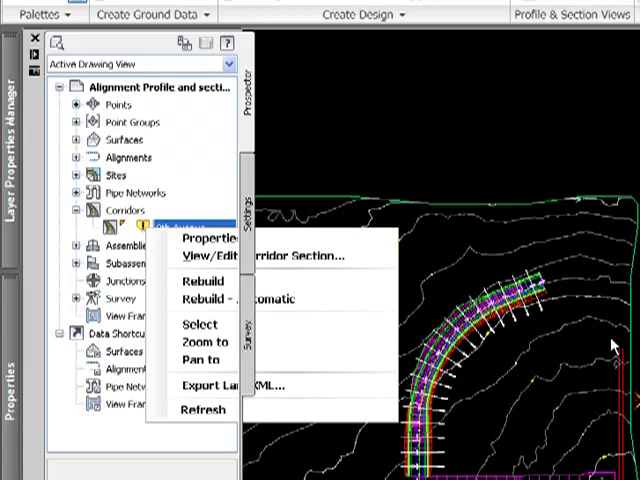
pyautogui.press('Escape')
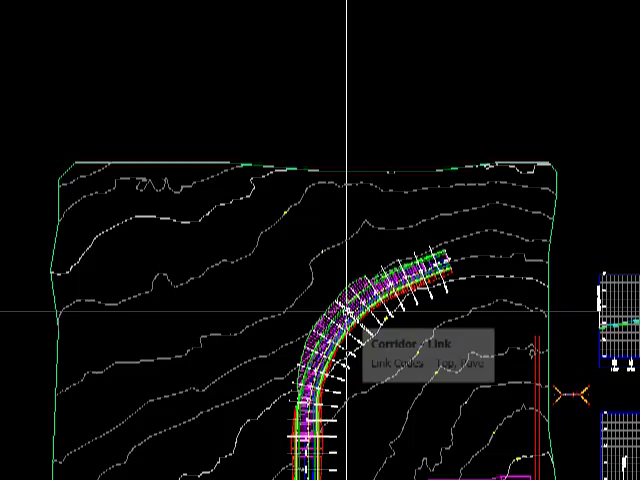
pyautogui.moveTo(470, 116)
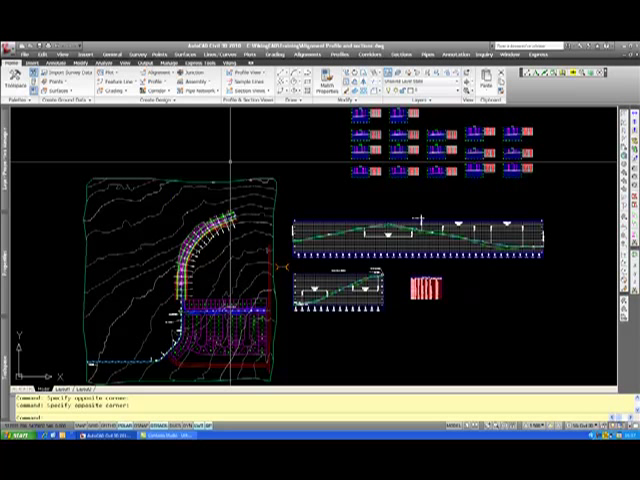
pyautogui.moveTo(232, 156)
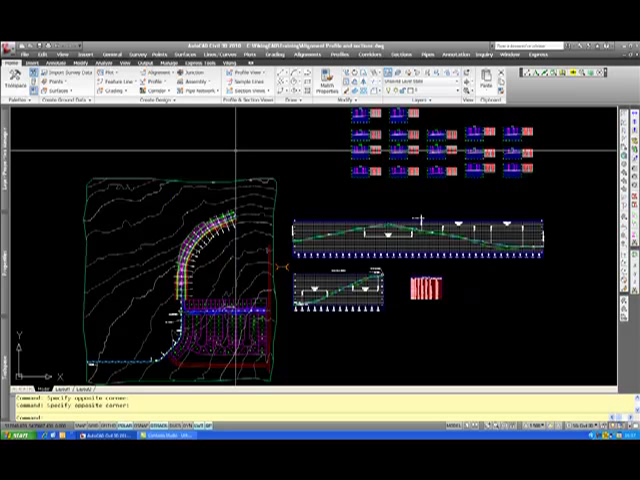